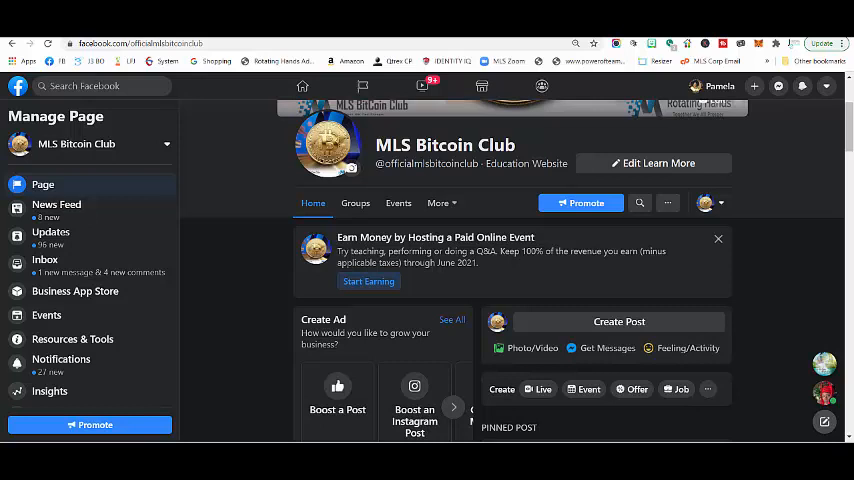
pyautogui.moveTo(776, 392)
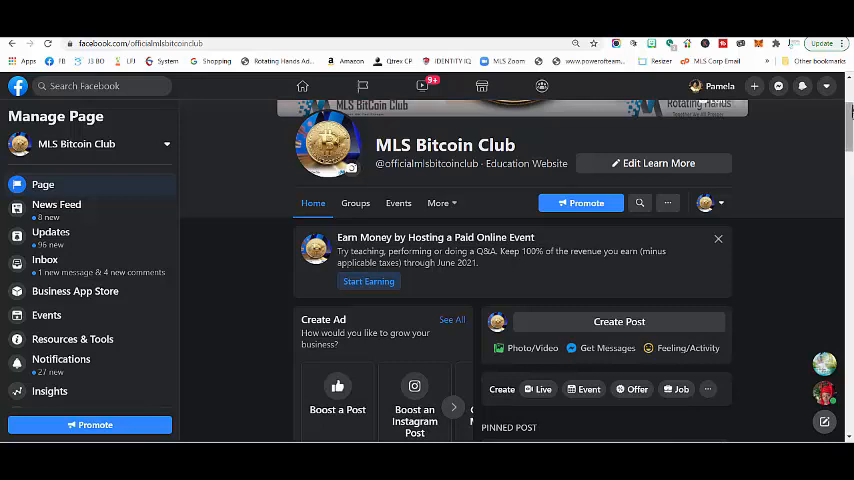
# Scroll down the page feed to the video post and show its comment thread
pyautogui.scroll(3)
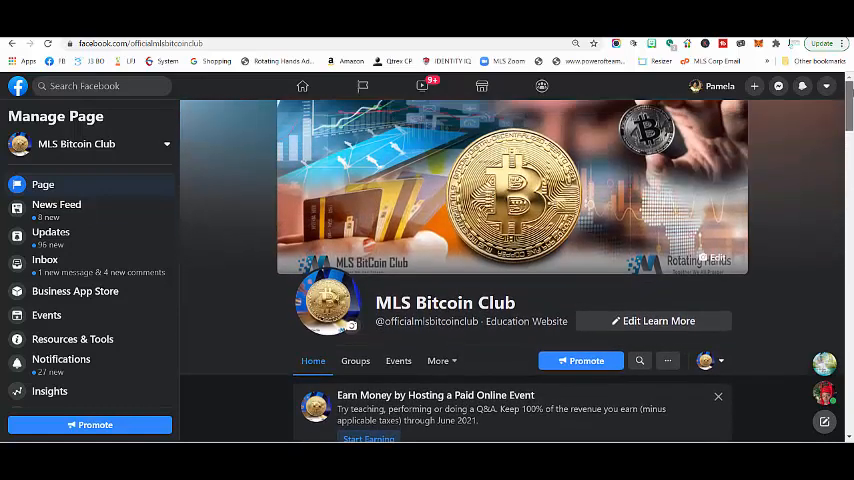
pyautogui.scroll(-3)
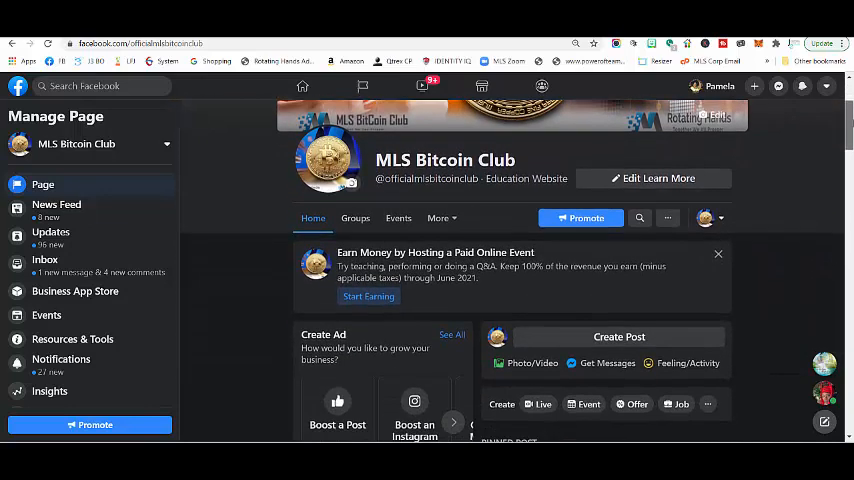
pyautogui.scroll(-3)
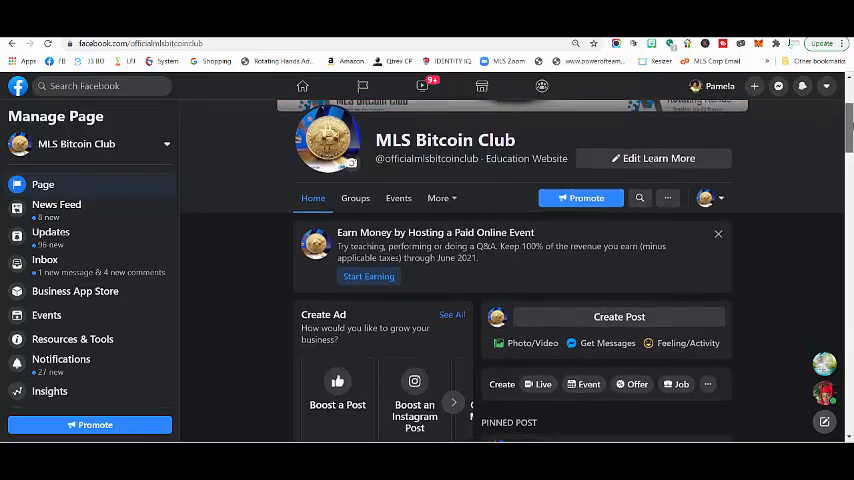
pyautogui.scroll(-3)
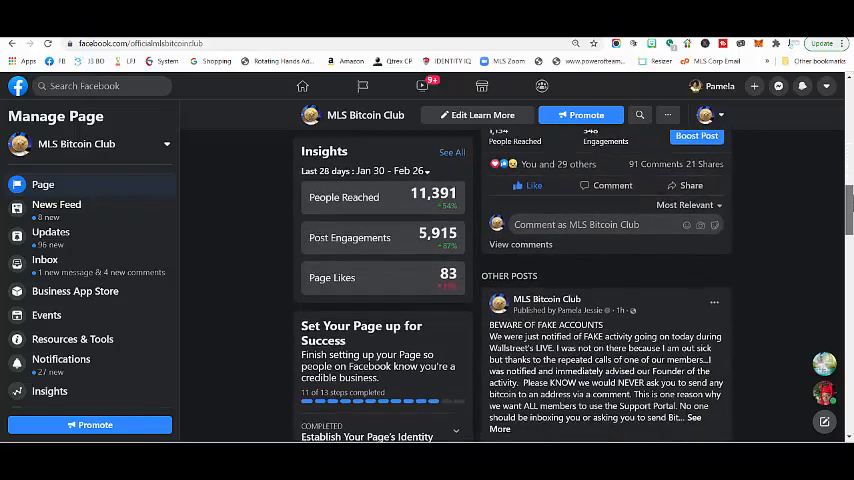
pyautogui.scroll(-3)
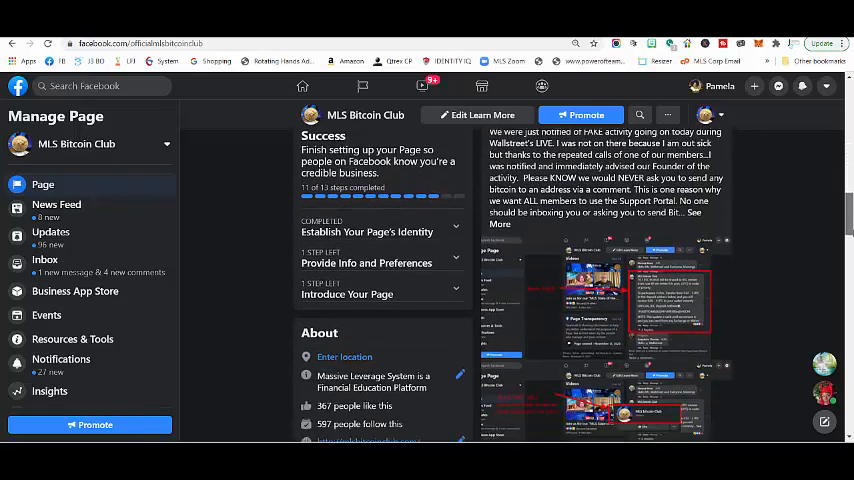
pyautogui.scroll(-3)
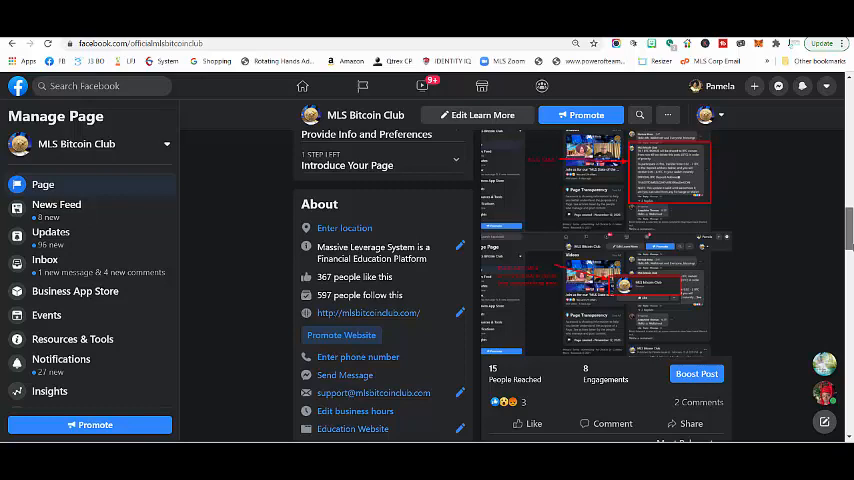
pyautogui.scroll(-3)
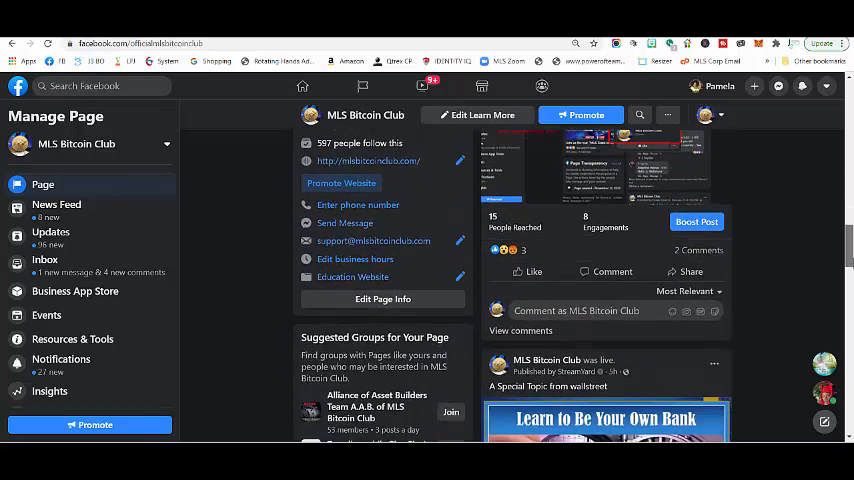
pyautogui.scroll(-3)
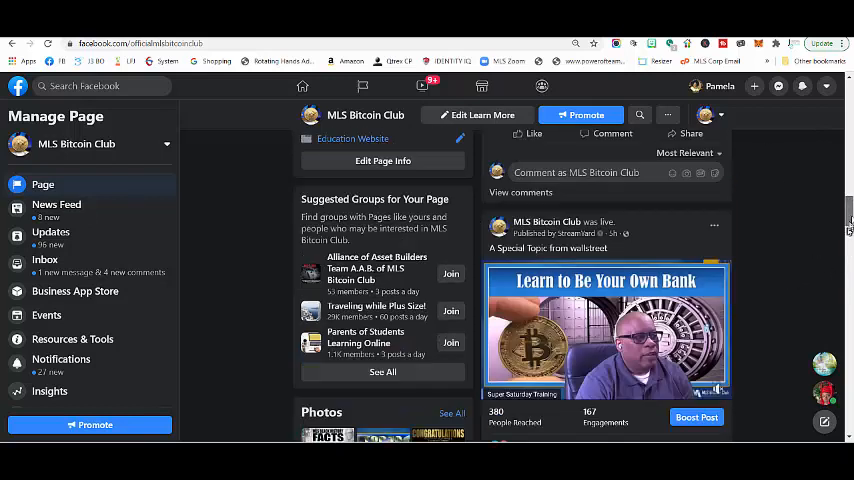
pyautogui.scroll(-3)
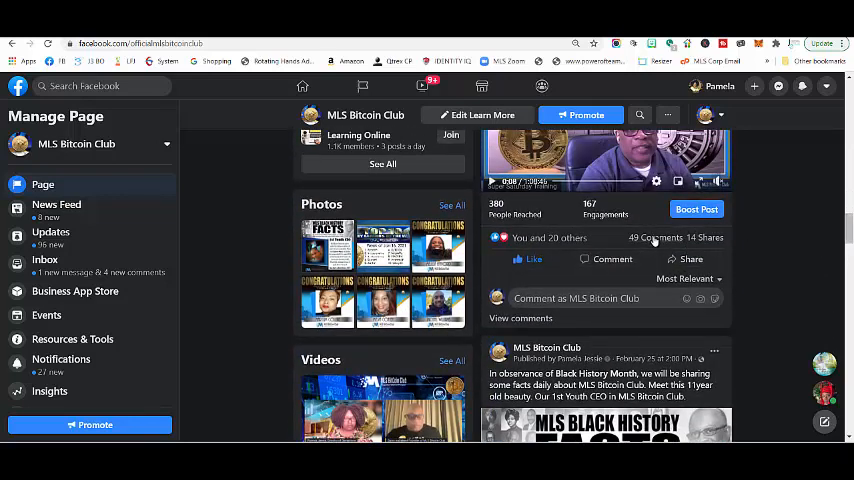
pyautogui.click(520, 318)
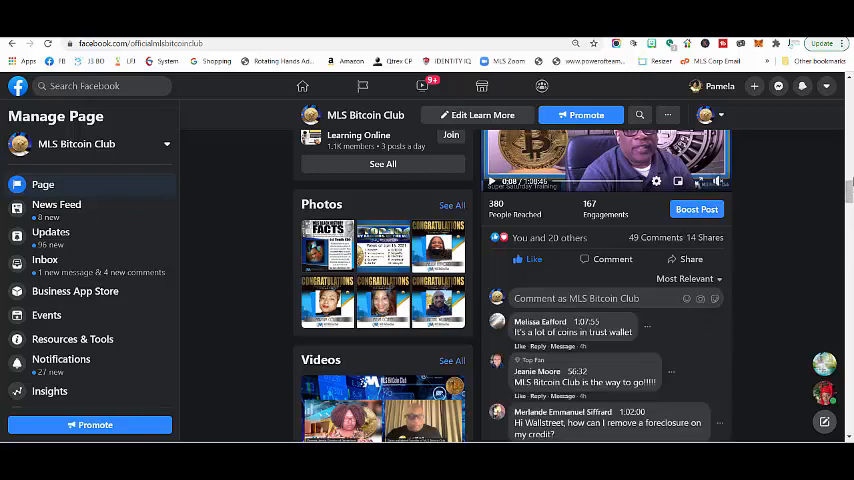
# Scroll the thread to the fake MLS Bitcoin Club comment asking for BTC
pyautogui.scroll(-3)
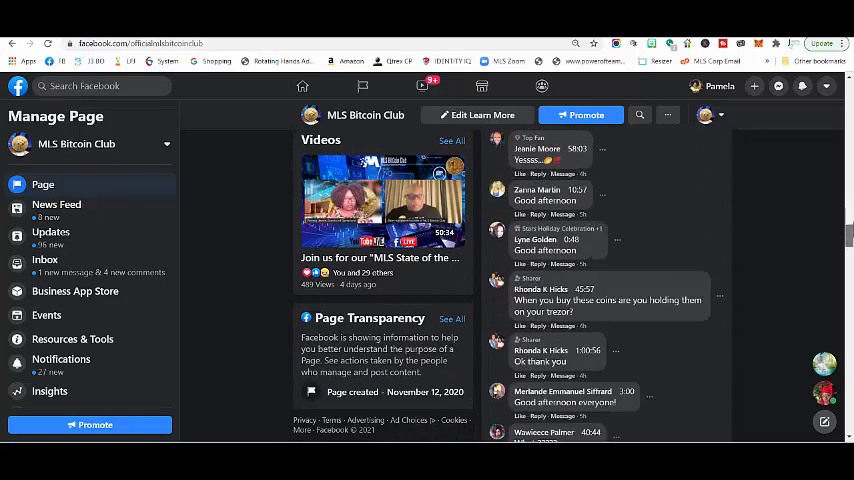
pyautogui.scroll(-3)
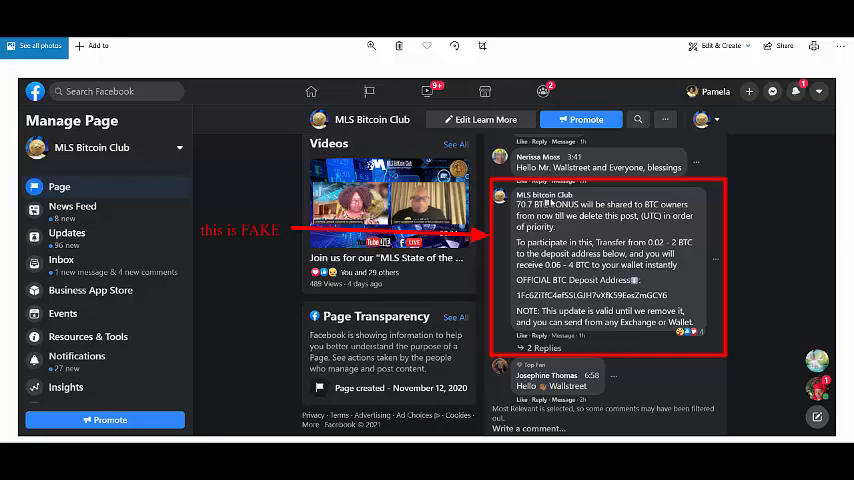
pyautogui.moveTo(744, 180)
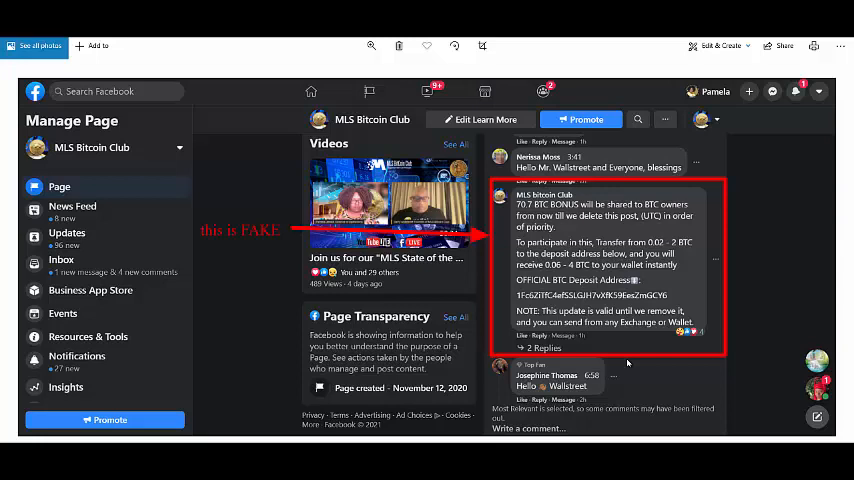
pyautogui.moveTo(640, 412)
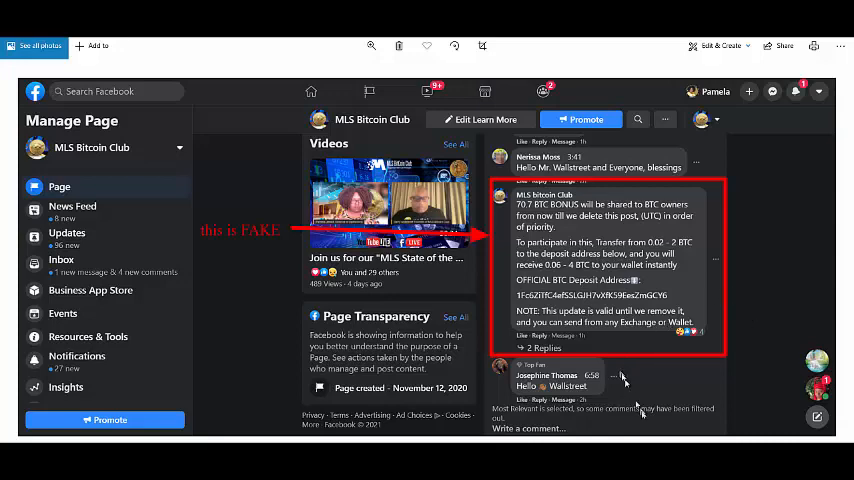
# Scroll the annotated screenshot showing the red-boxed bitcoin bonus comment marked 'this is FAKE'
pyautogui.scroll(-3)
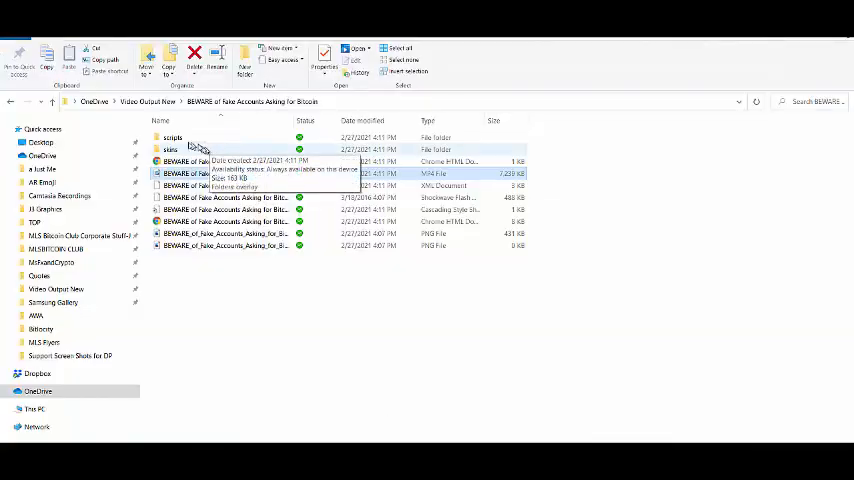
# From Quick access recent files, load the 'fake people in the comments' screenshot in Photos
pyautogui.click(44, 128)
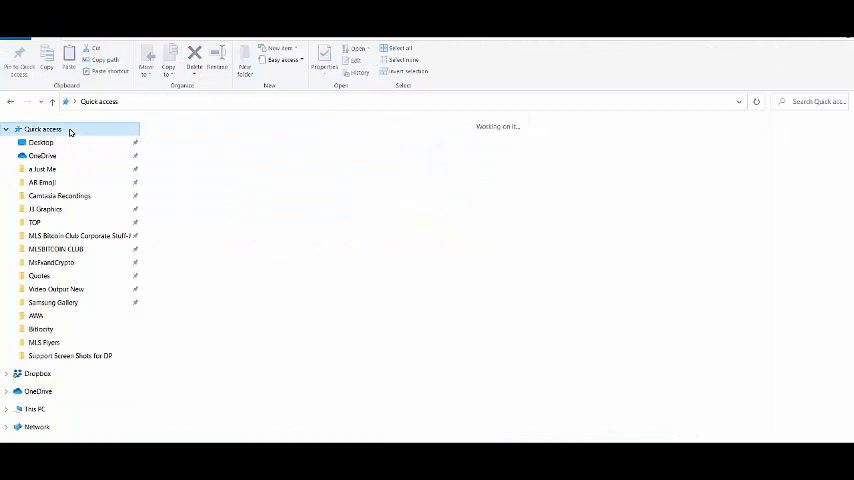
pyautogui.click(44, 128)
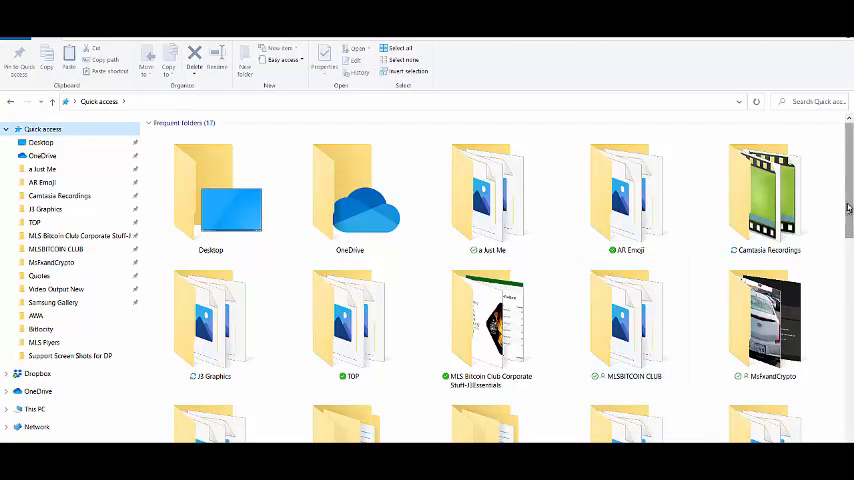
pyautogui.scroll(-3)
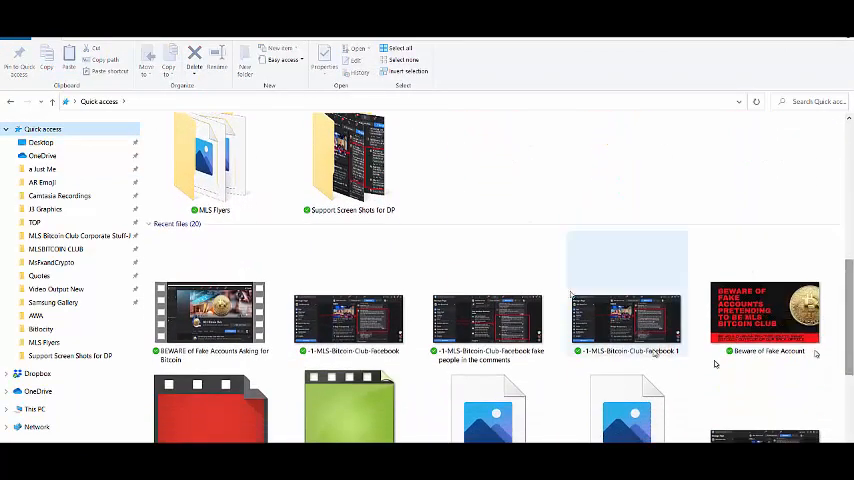
pyautogui.click(488, 316)
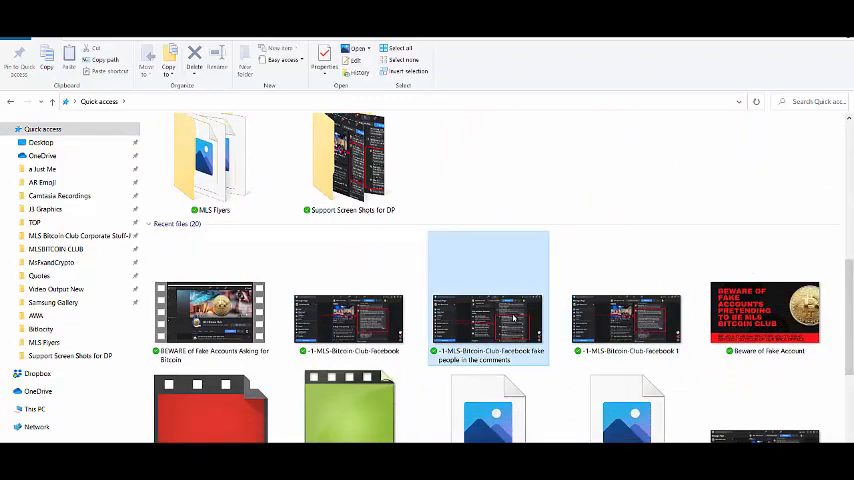
pyautogui.doubleClick(488, 316)
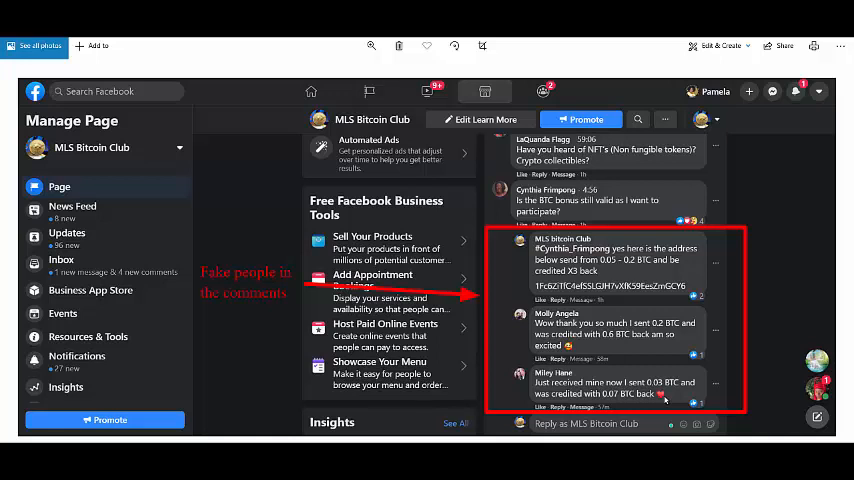
pyautogui.moveTo(780, 338)
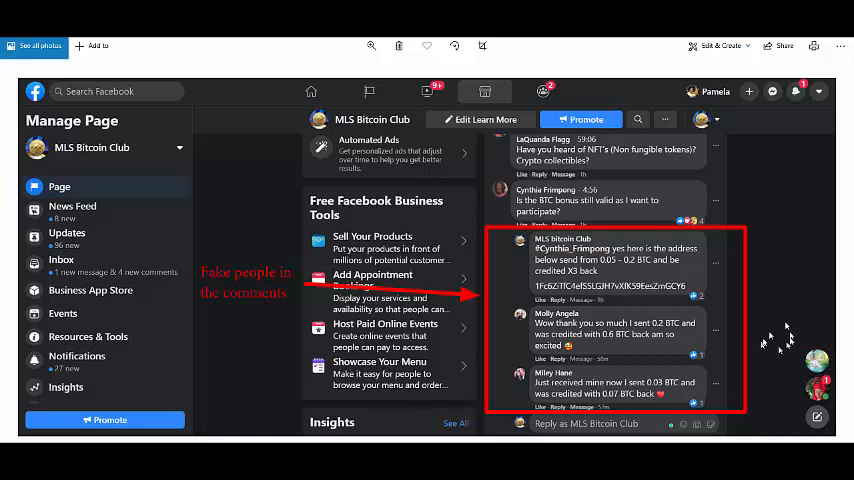
pyautogui.moveTo(764, 384)
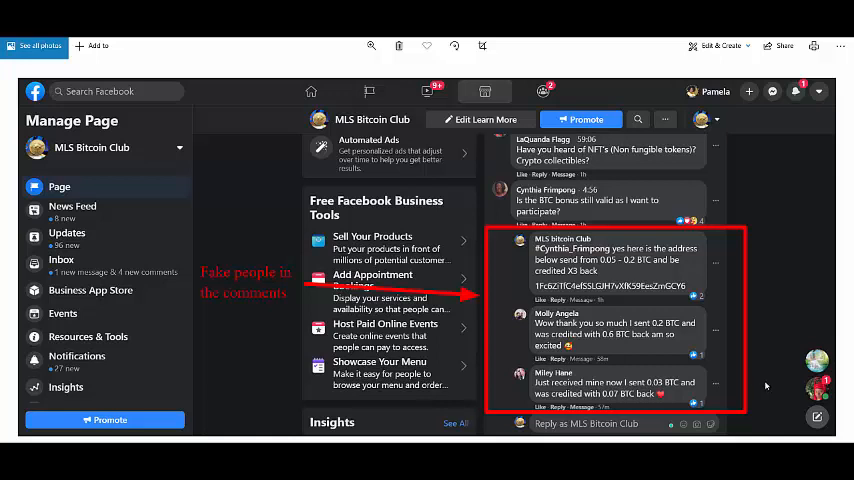